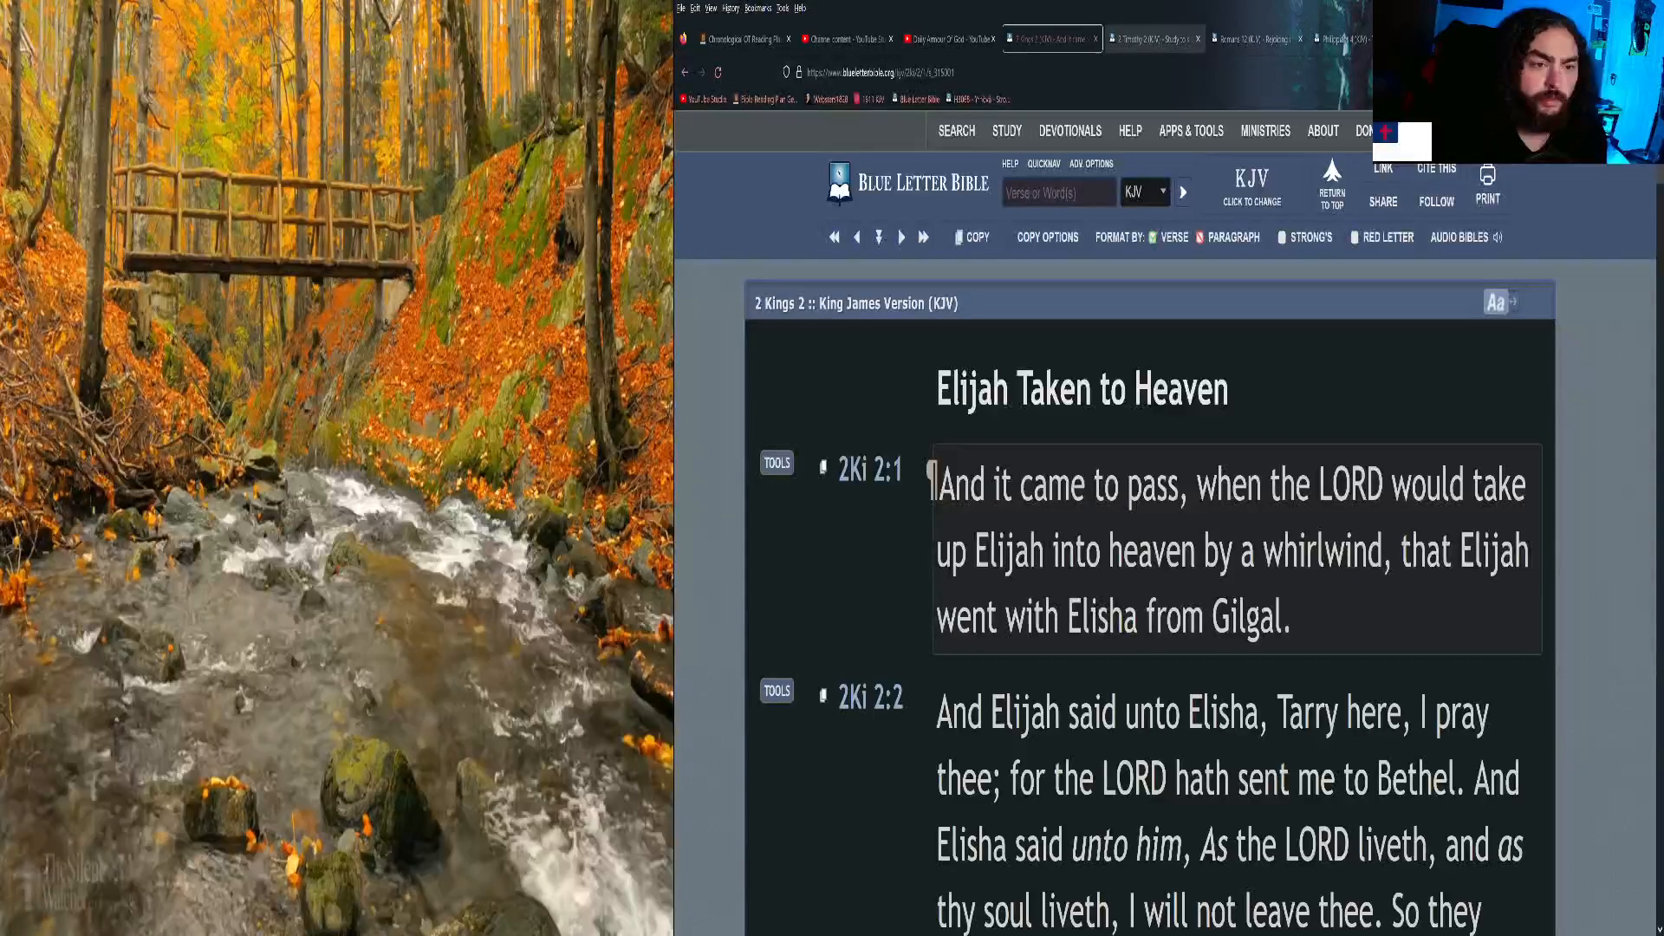
Switch from 2 Kings 2 to the 2 Timothy 2 KJV passage.
left_click(1151, 40)
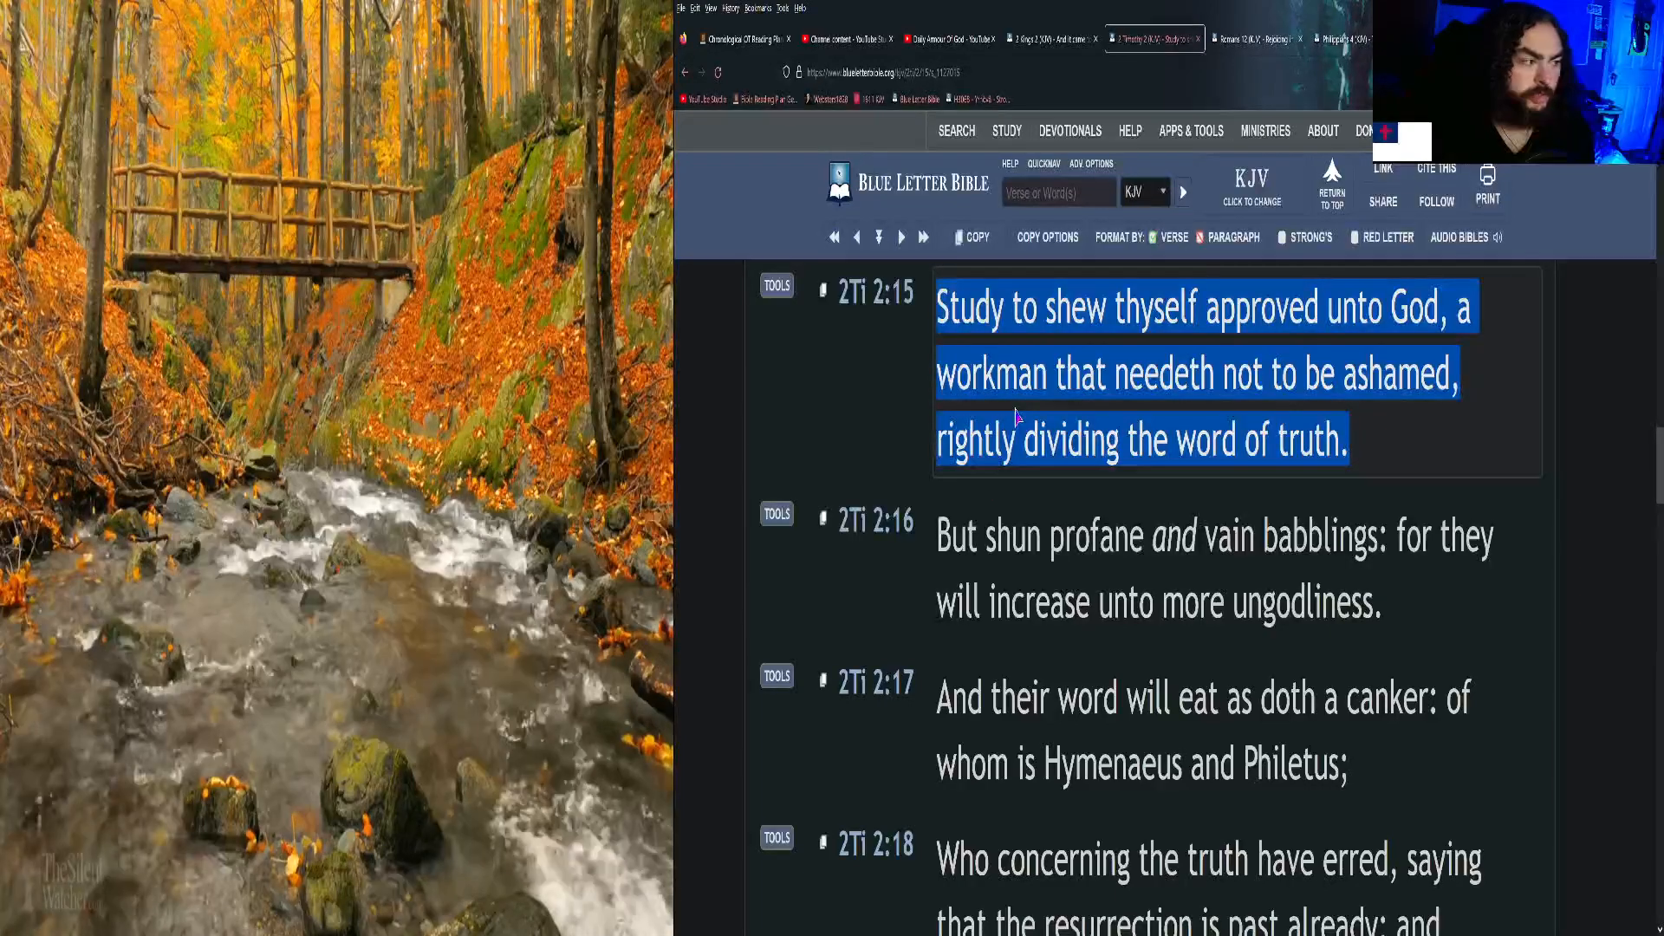
mouse_move(1104, 412)
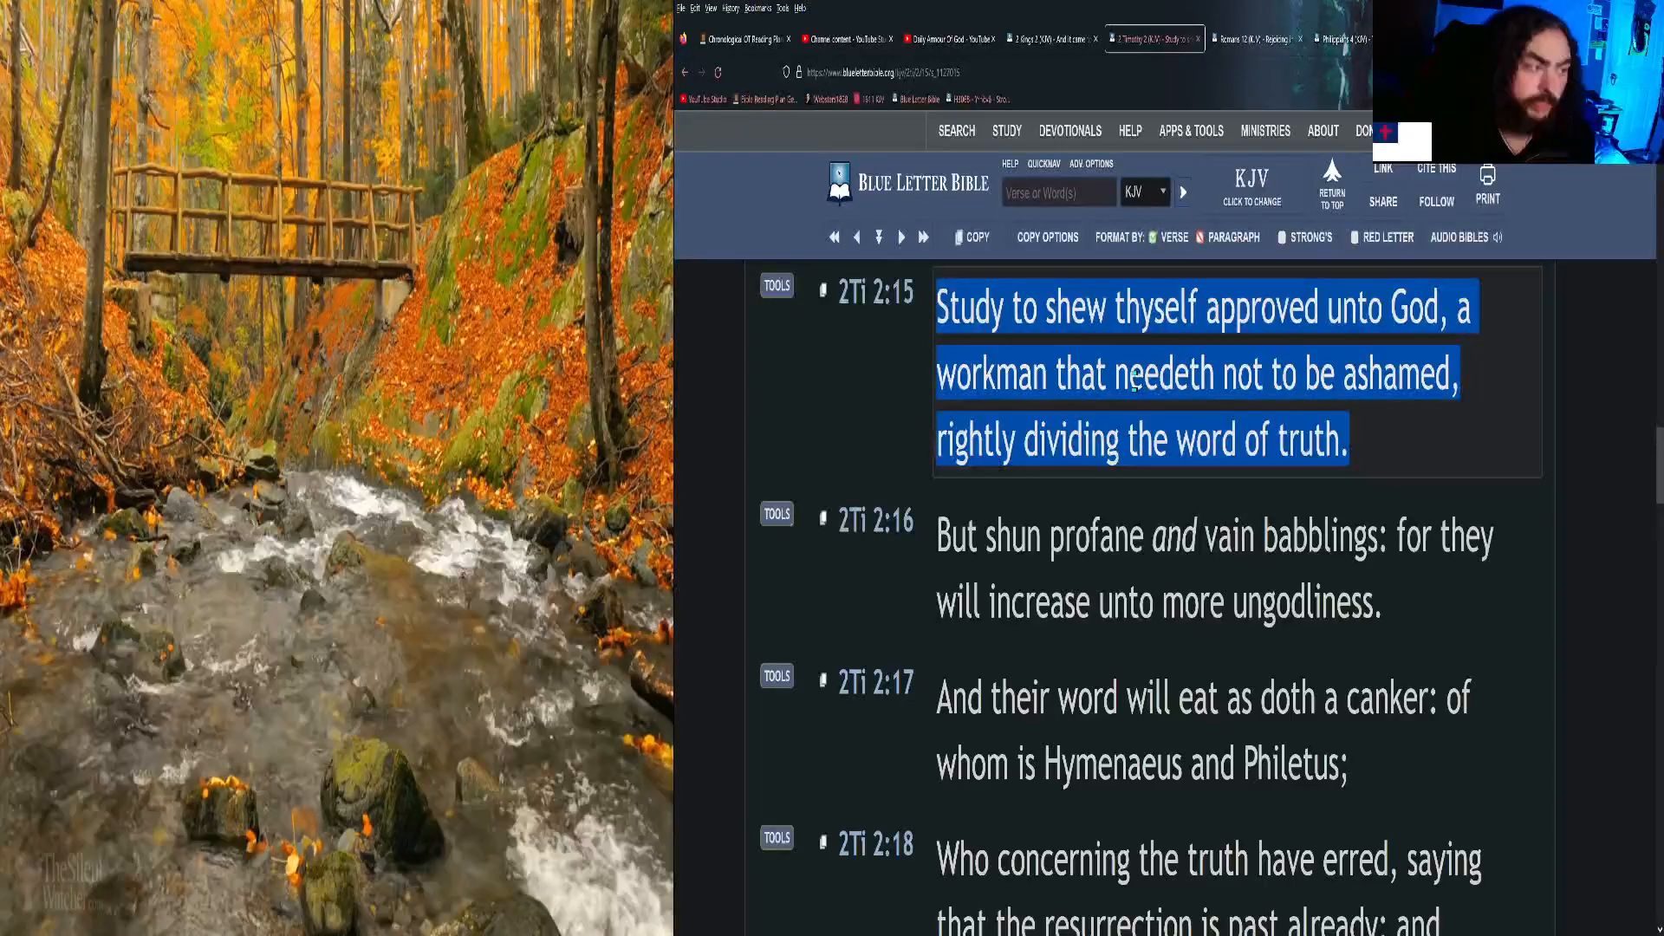
Switch to the Romans 12 KJV passage for verse 12.
left_click(1257, 40)
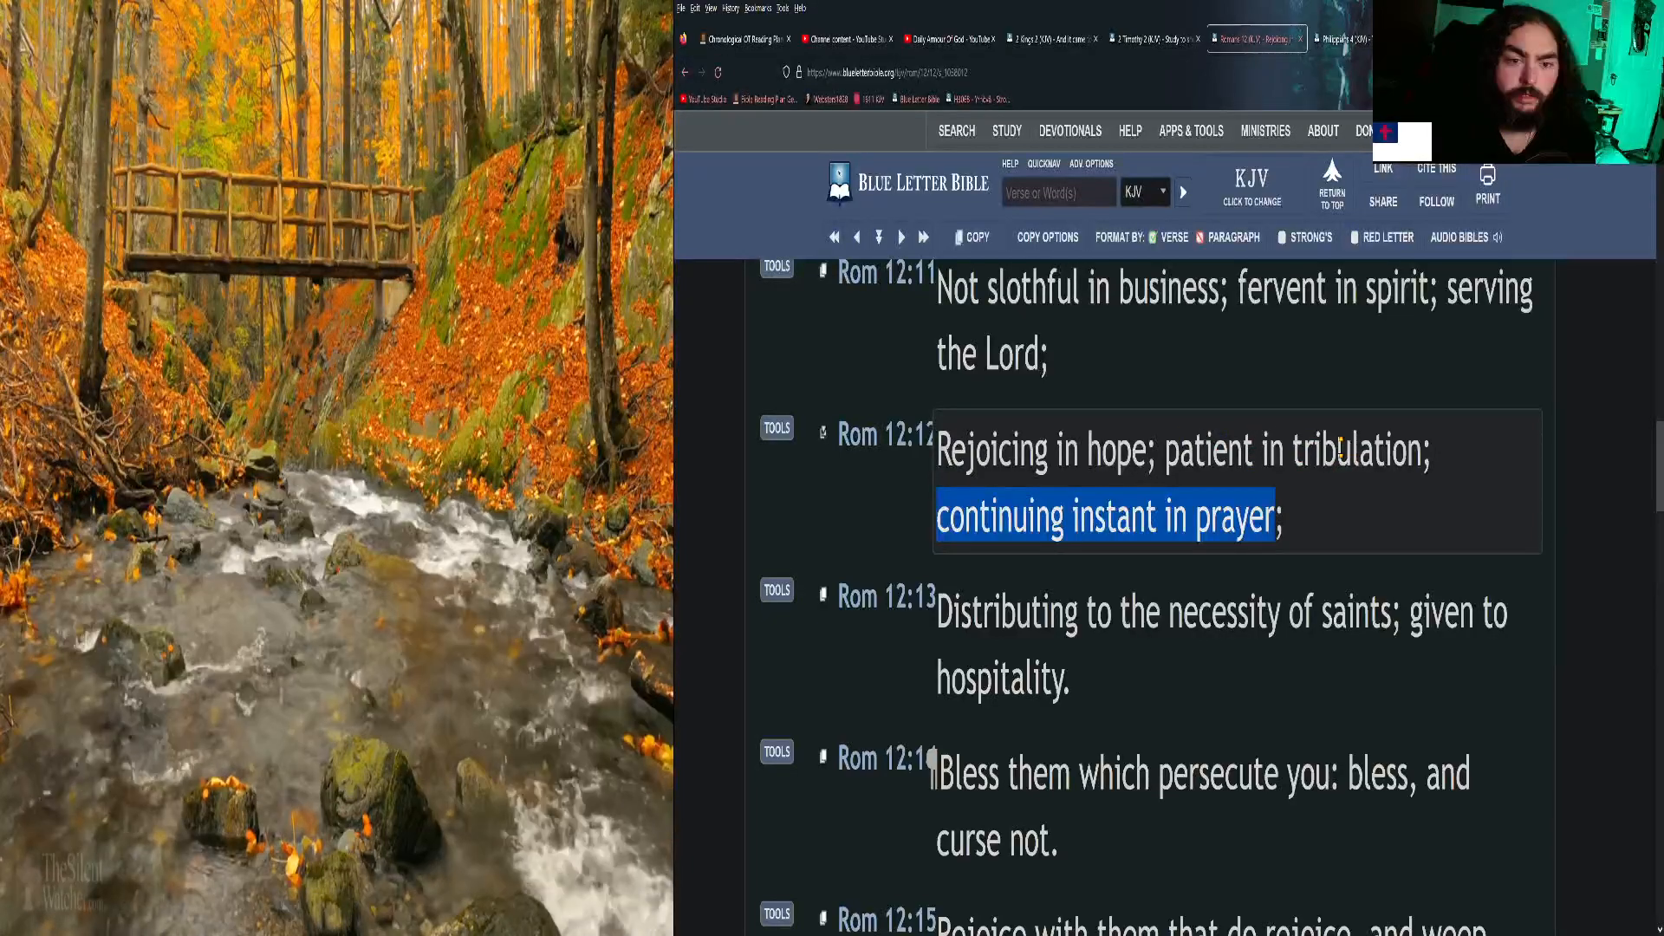
Switch to Philippians 4 in the KJV and read through verses 4–8.
left_click(1341, 40)
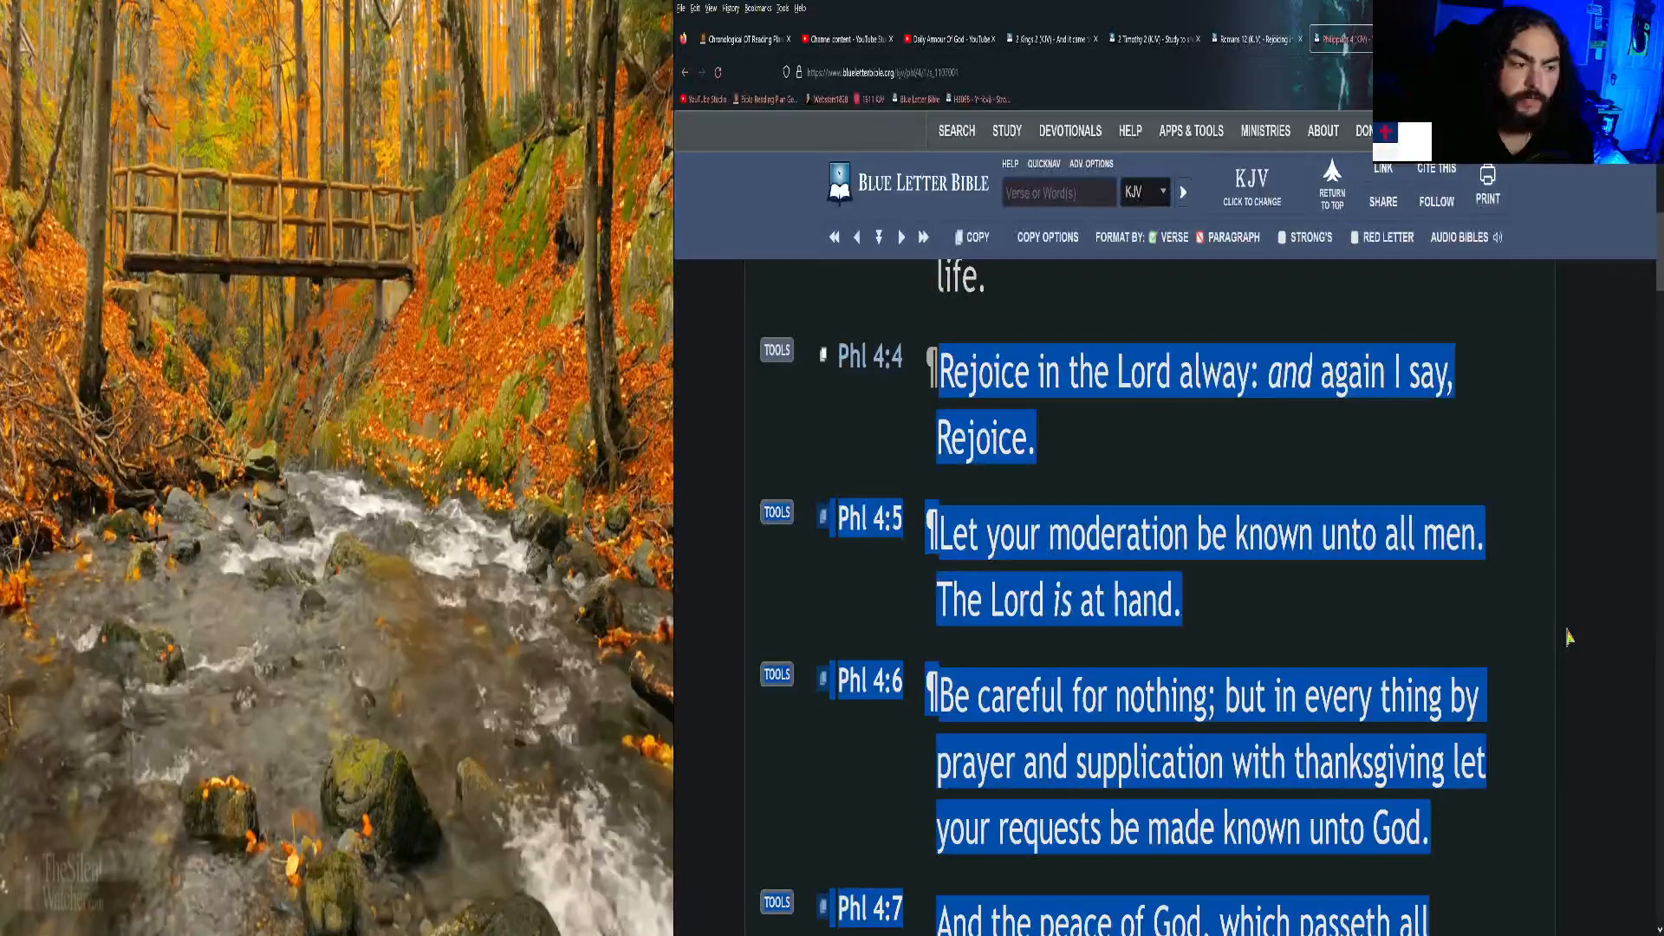
scroll("down", 3)
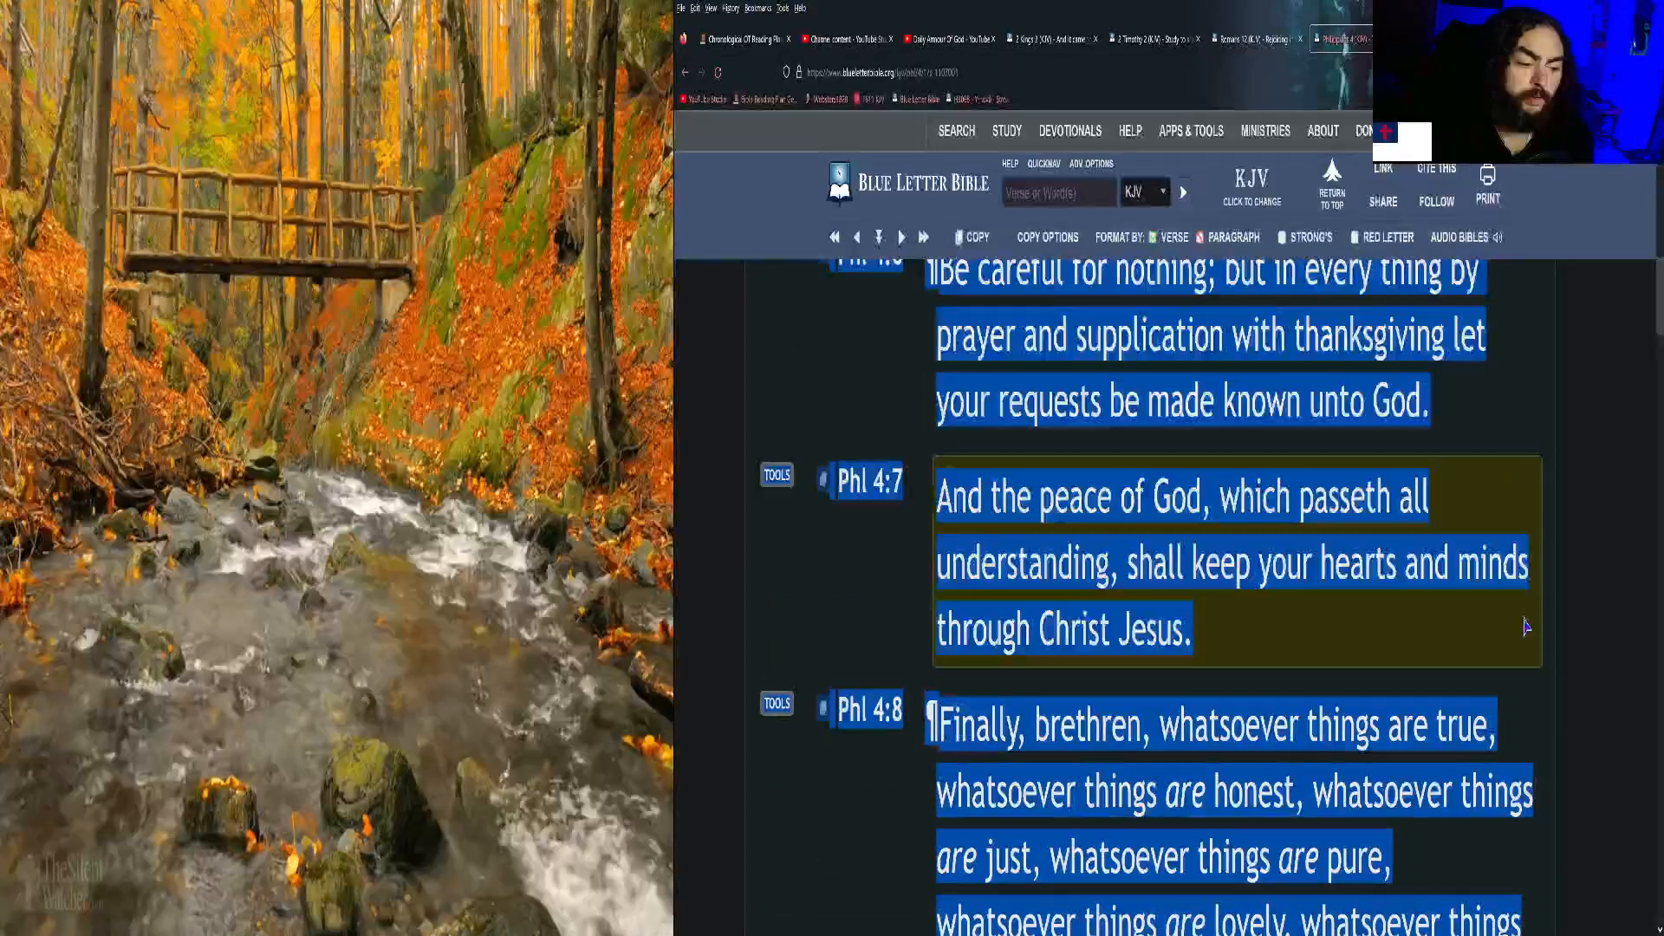
scroll("down", 3)
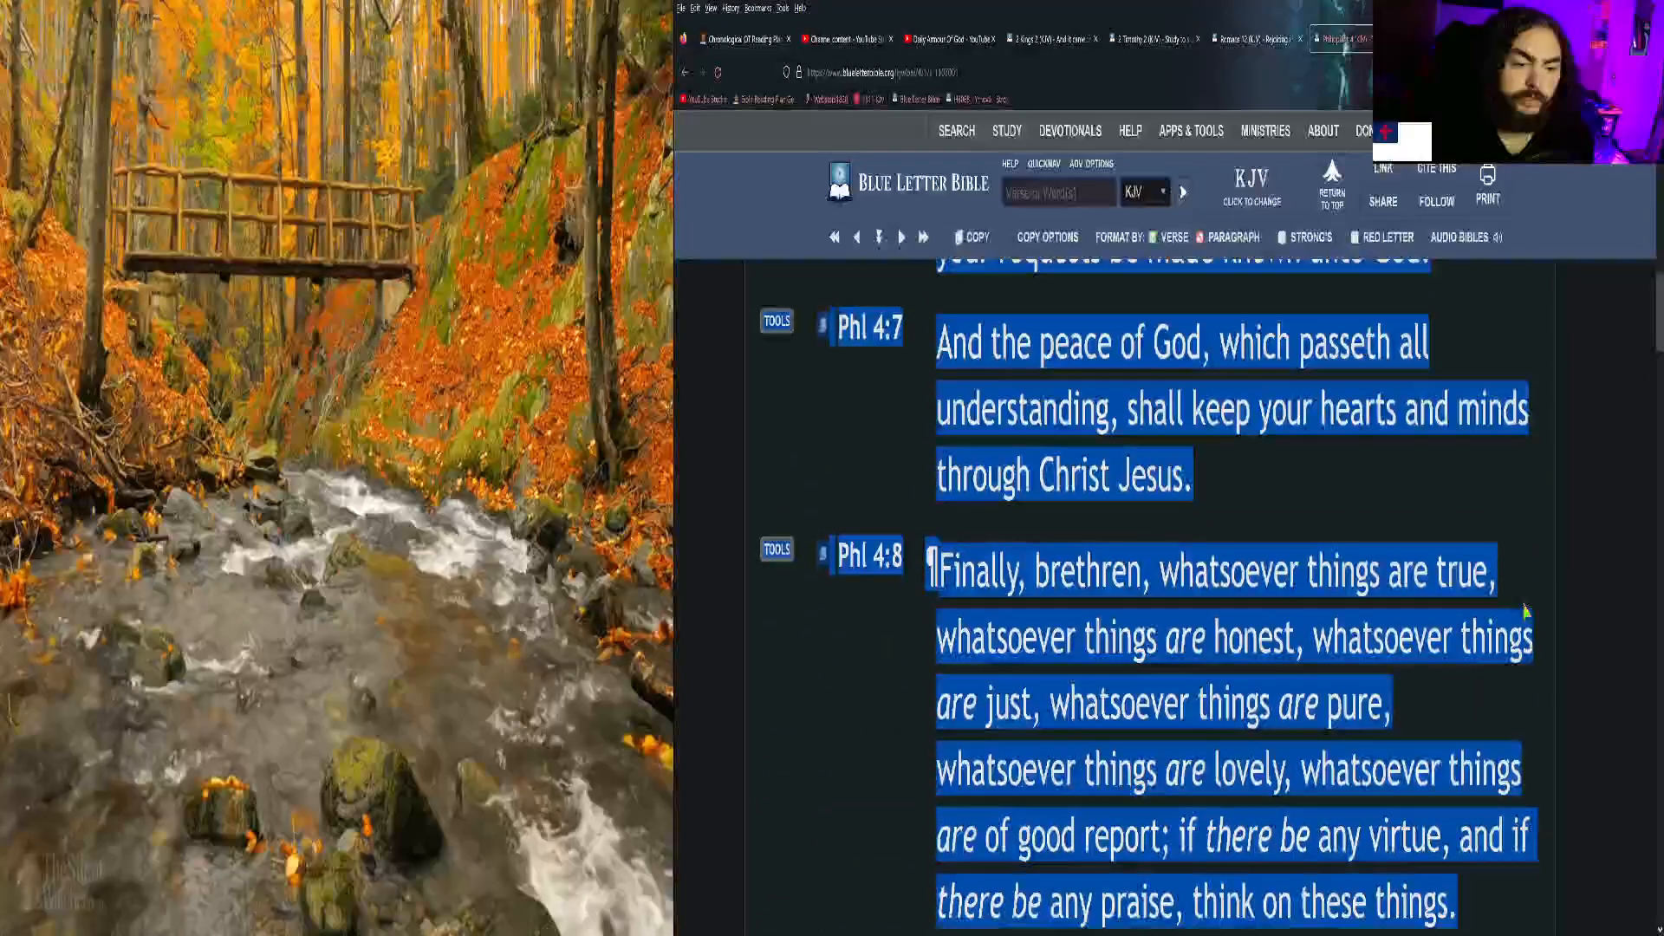
scroll("up", 3)
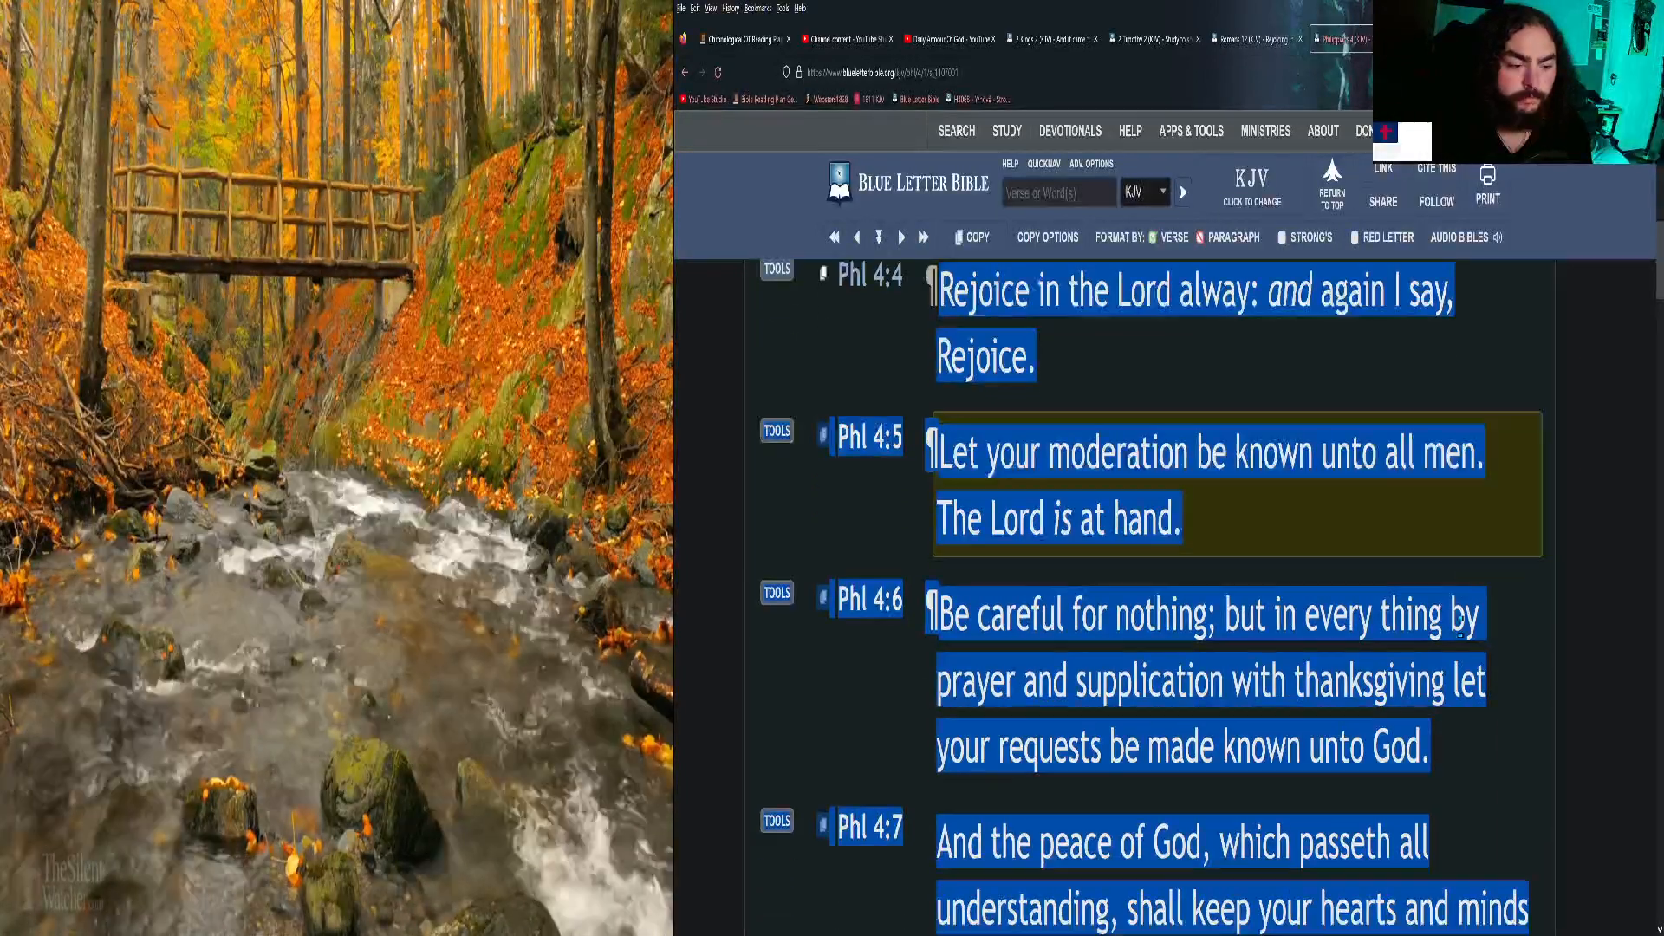
scroll("down", 3)
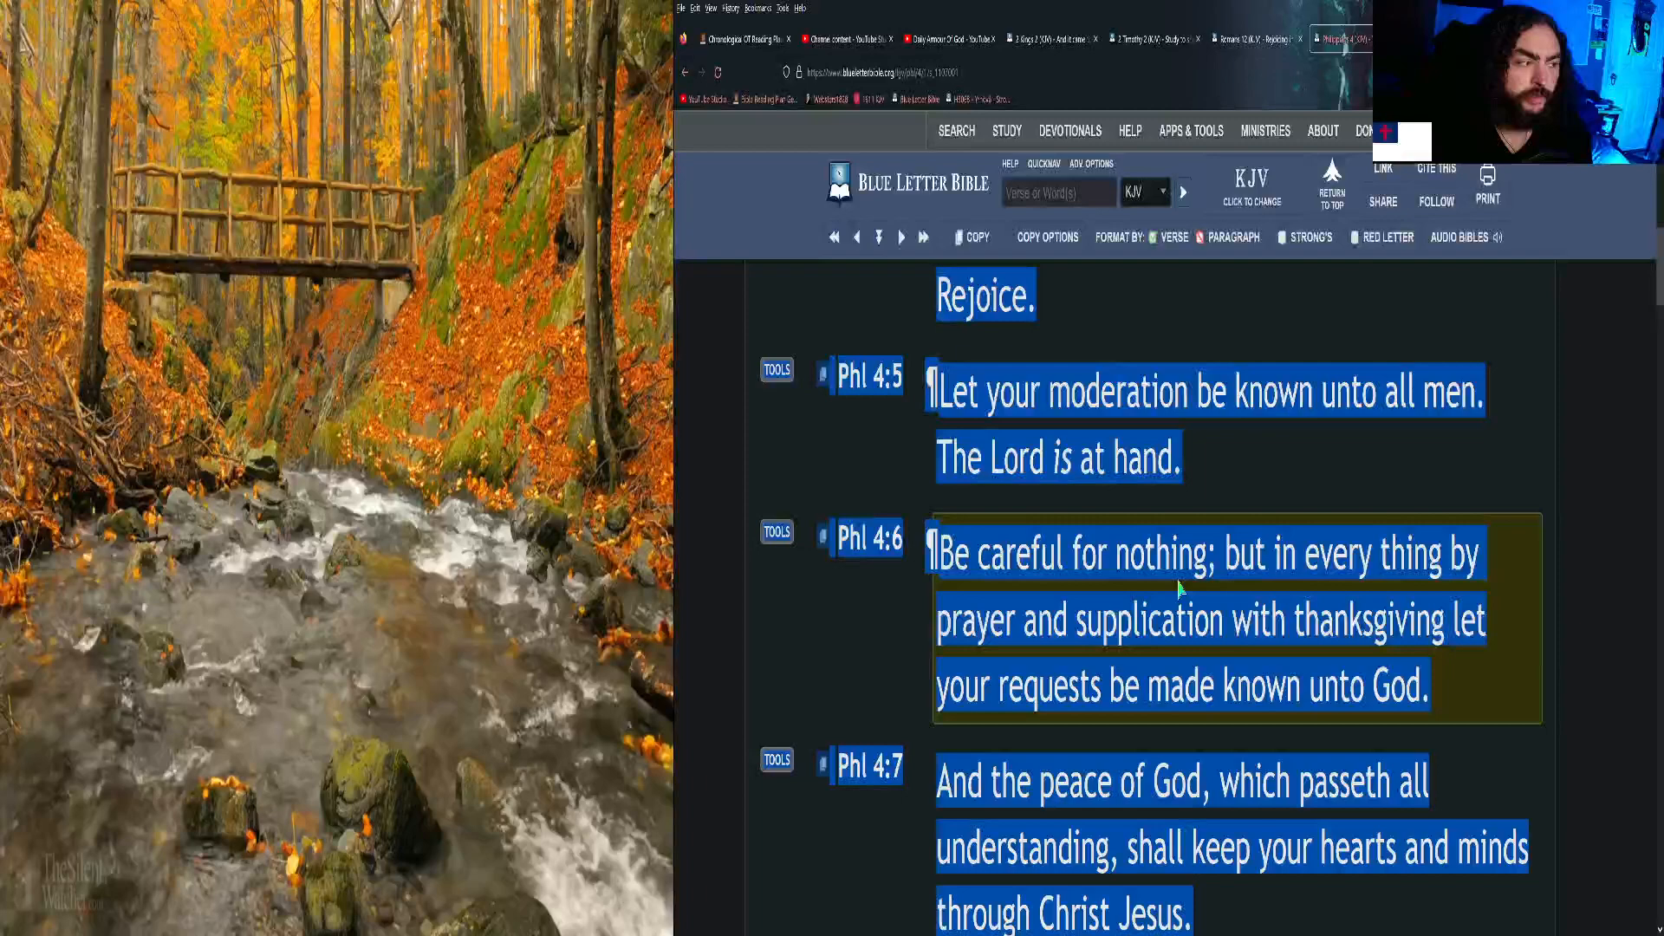
scroll("down", 3)
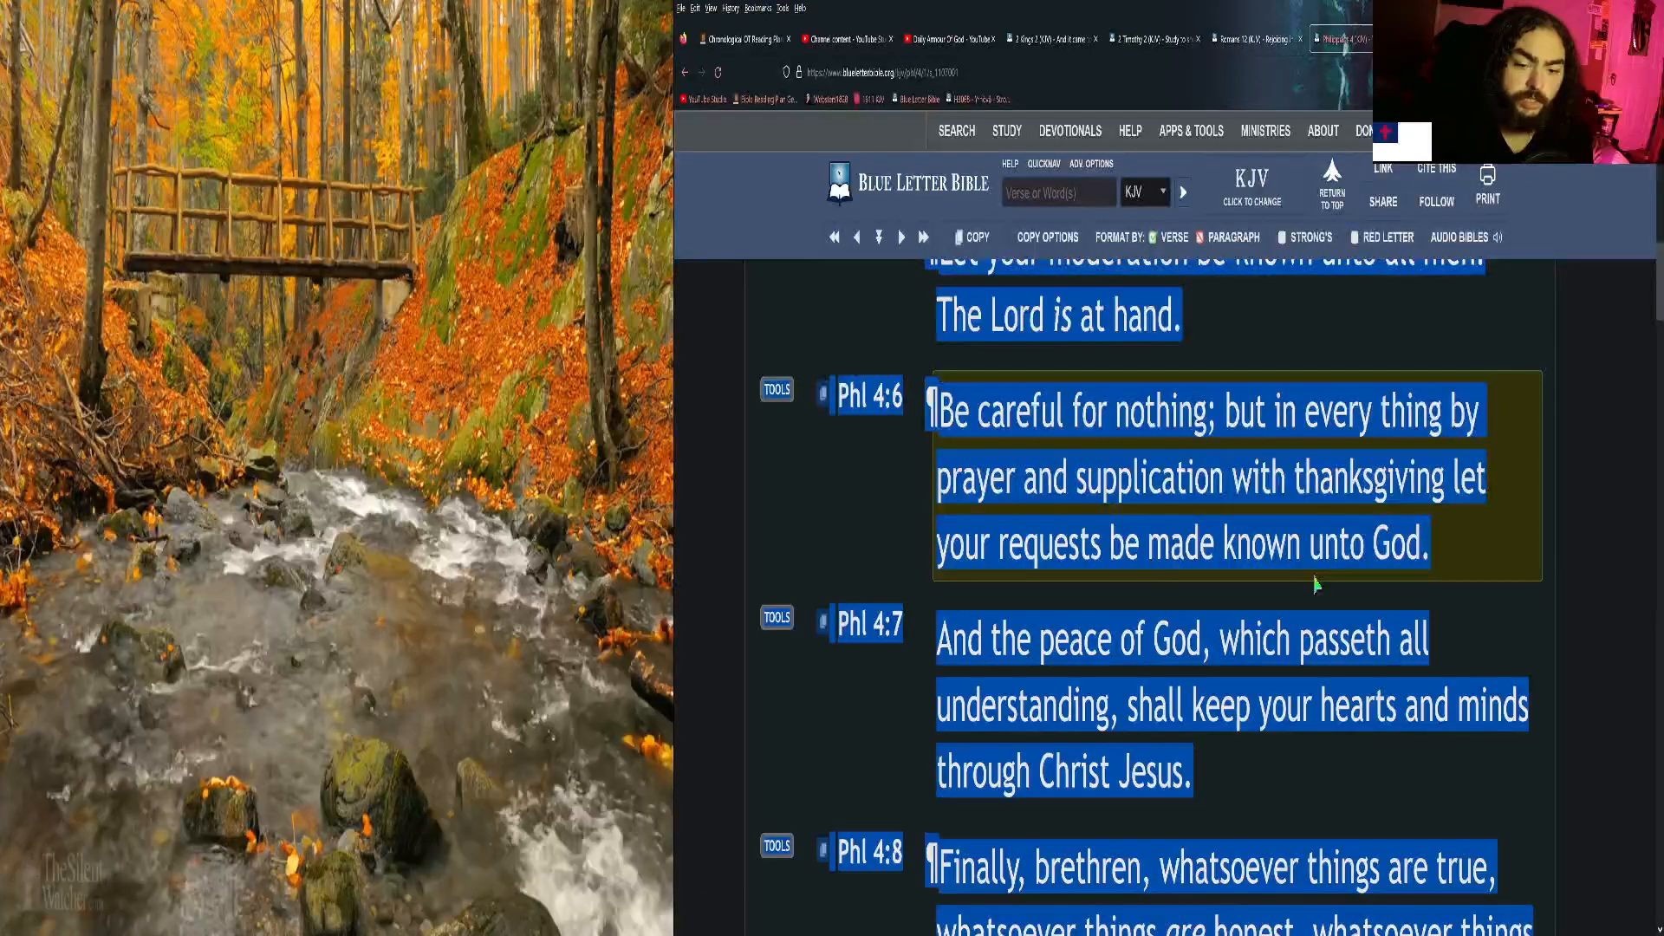
mouse_move(1307, 584)
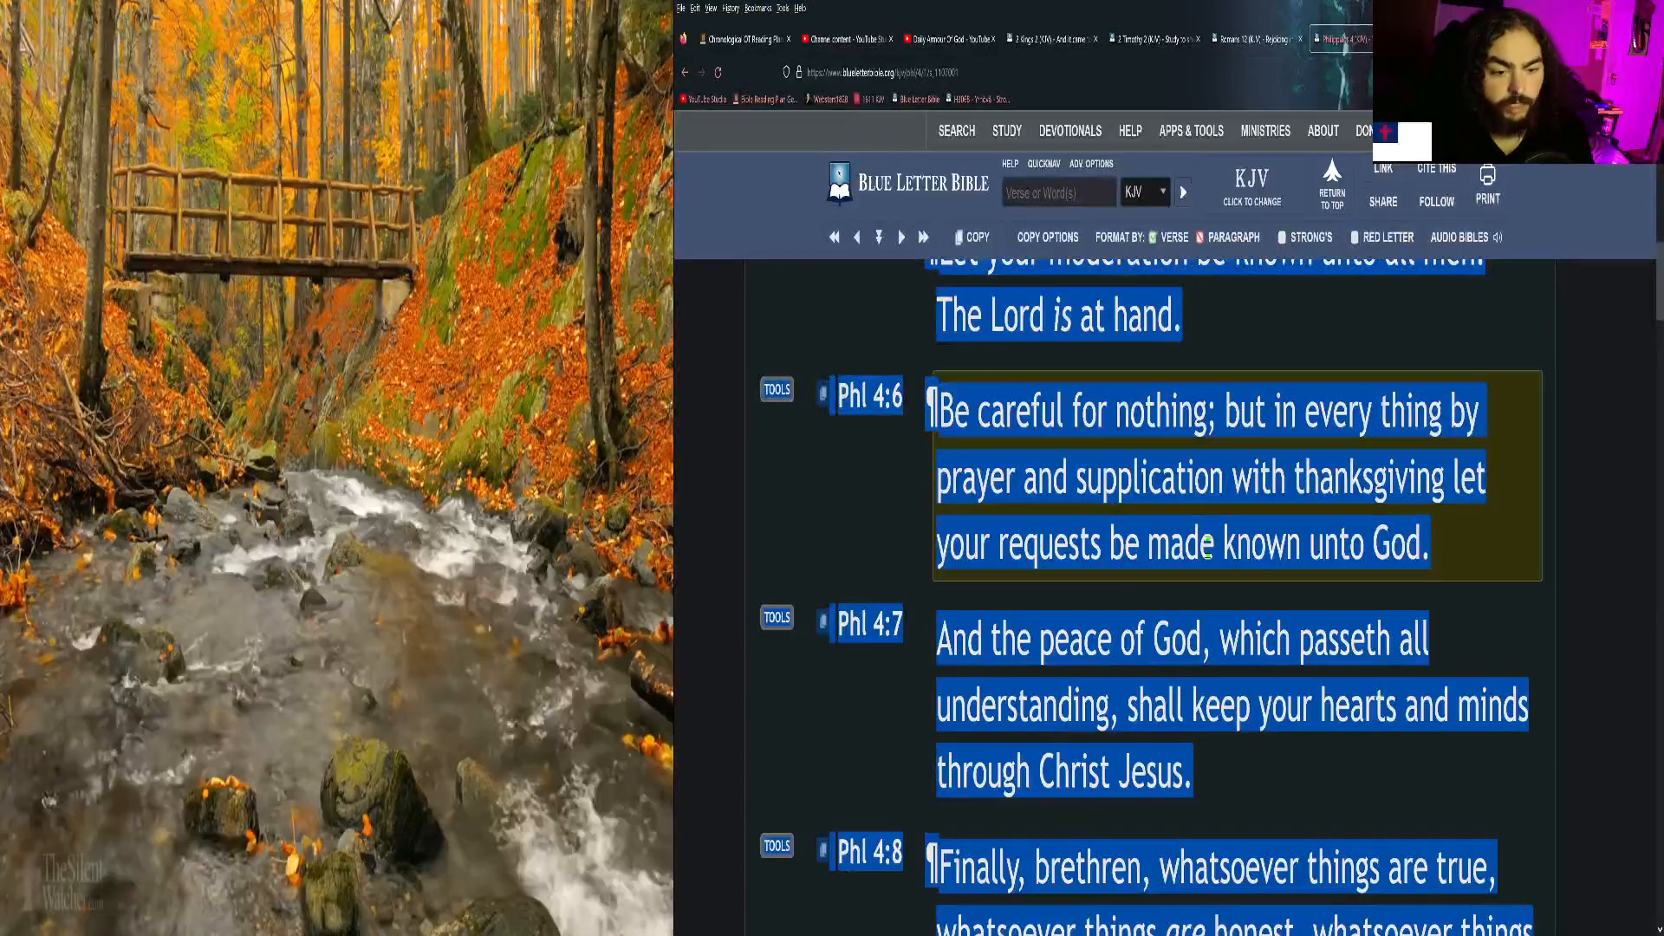
mouse_move(1274, 611)
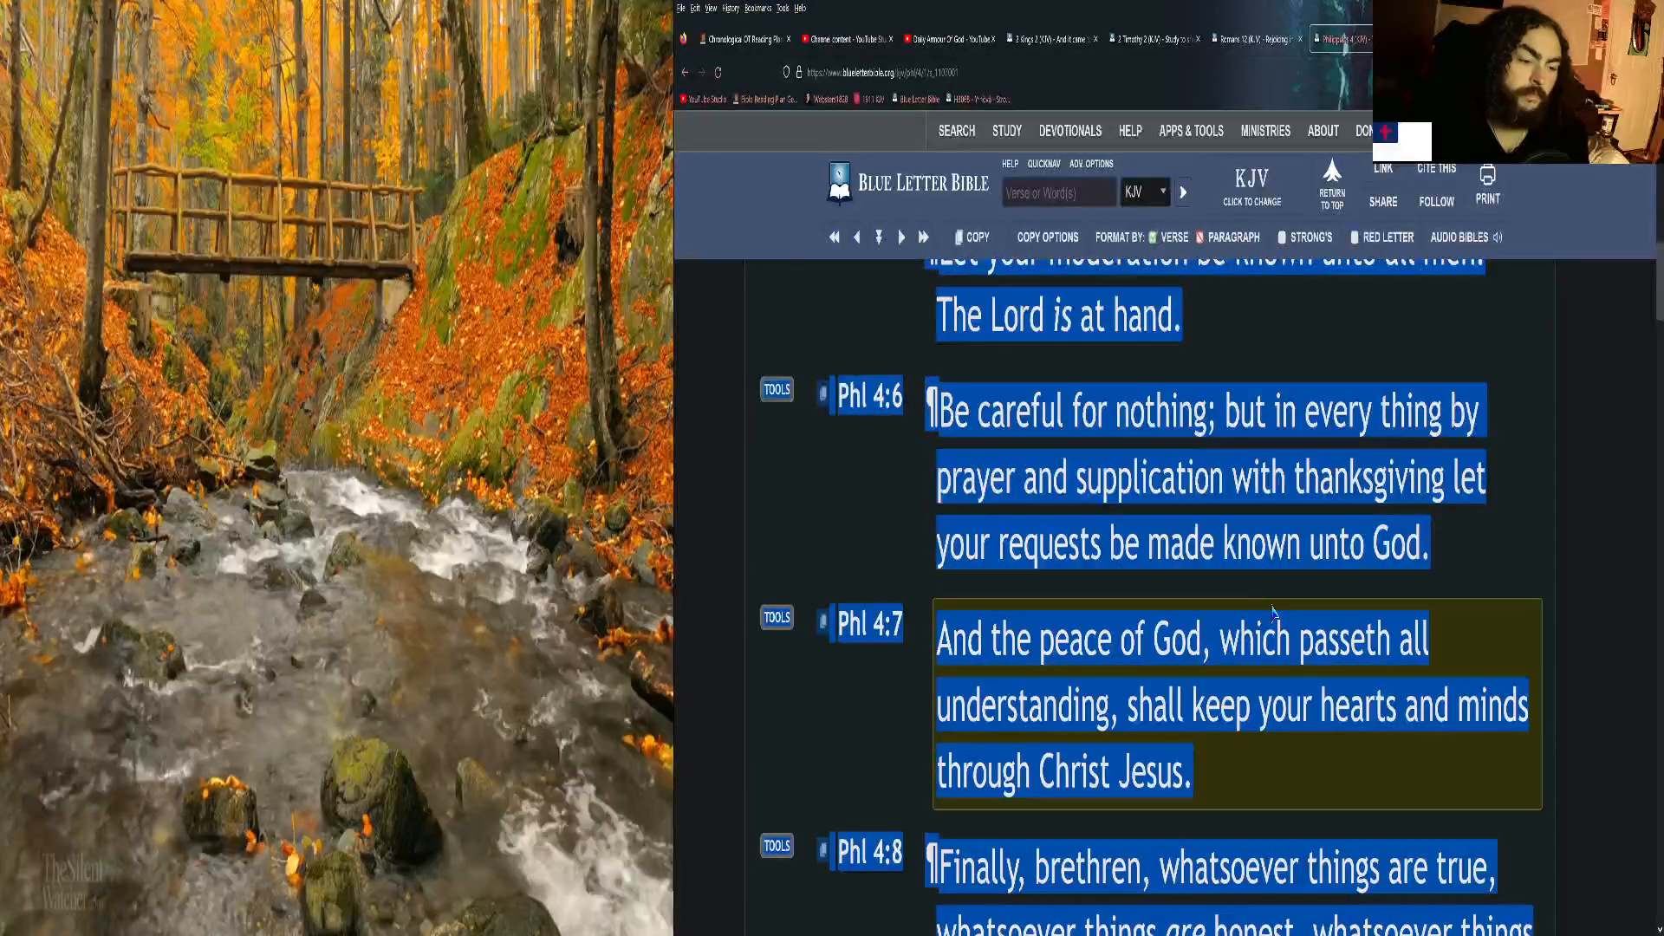
mouse_move(1245, 679)
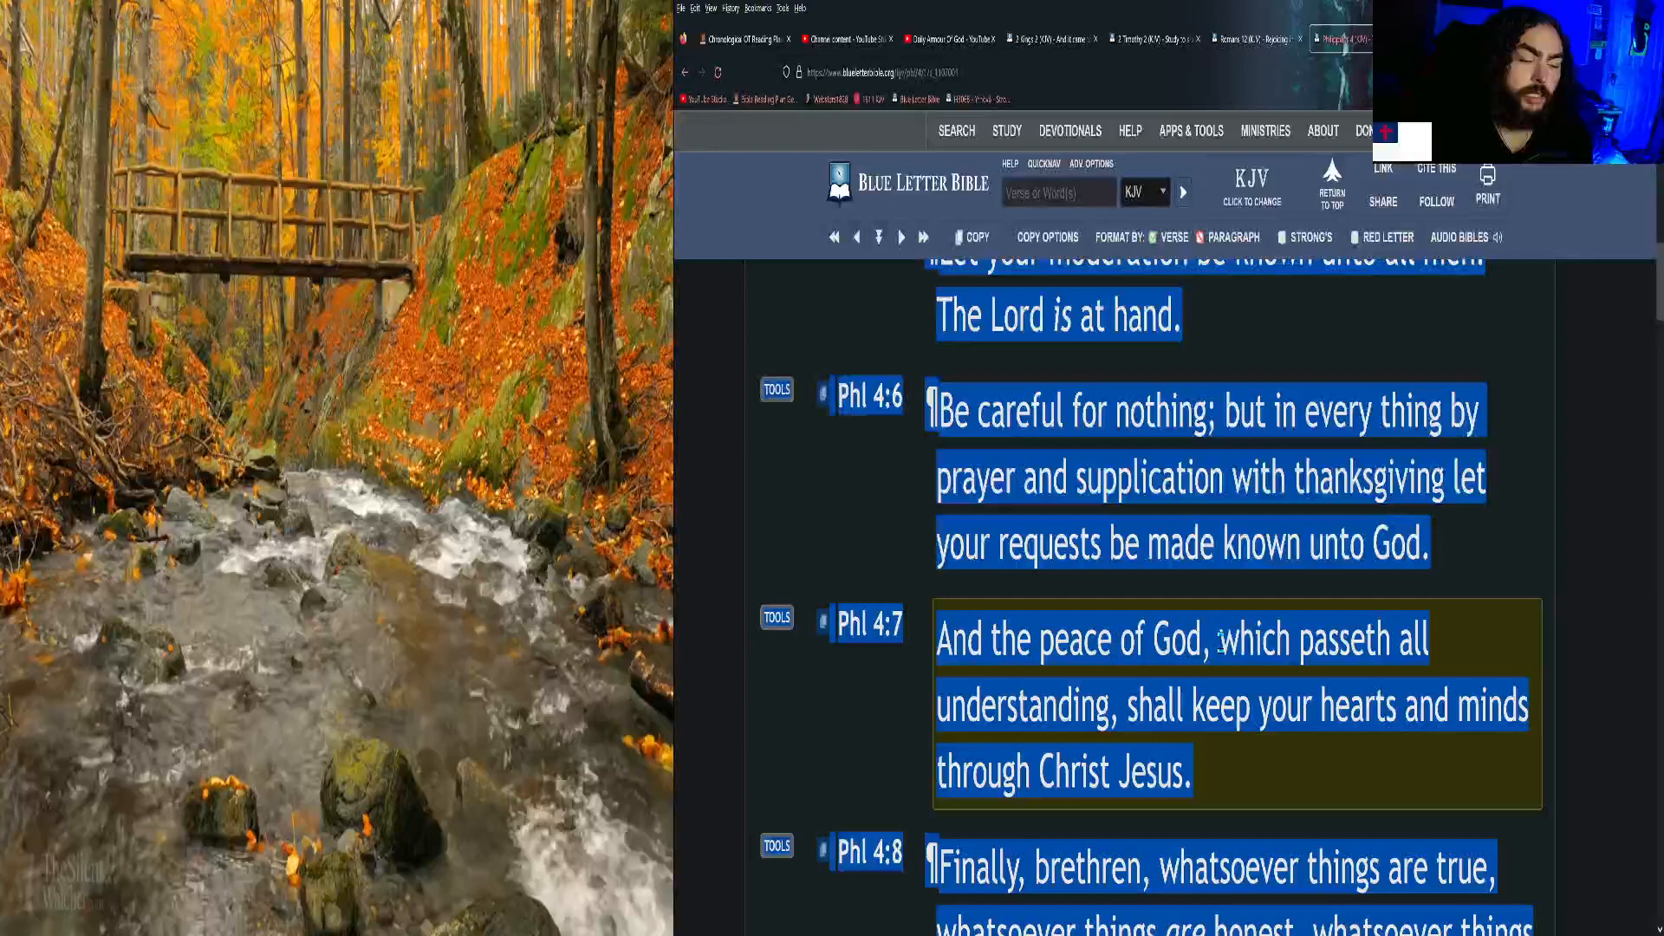
Scroll Philippians 4 so verses 8 and 9 are fully in view.
scroll("down", 3)
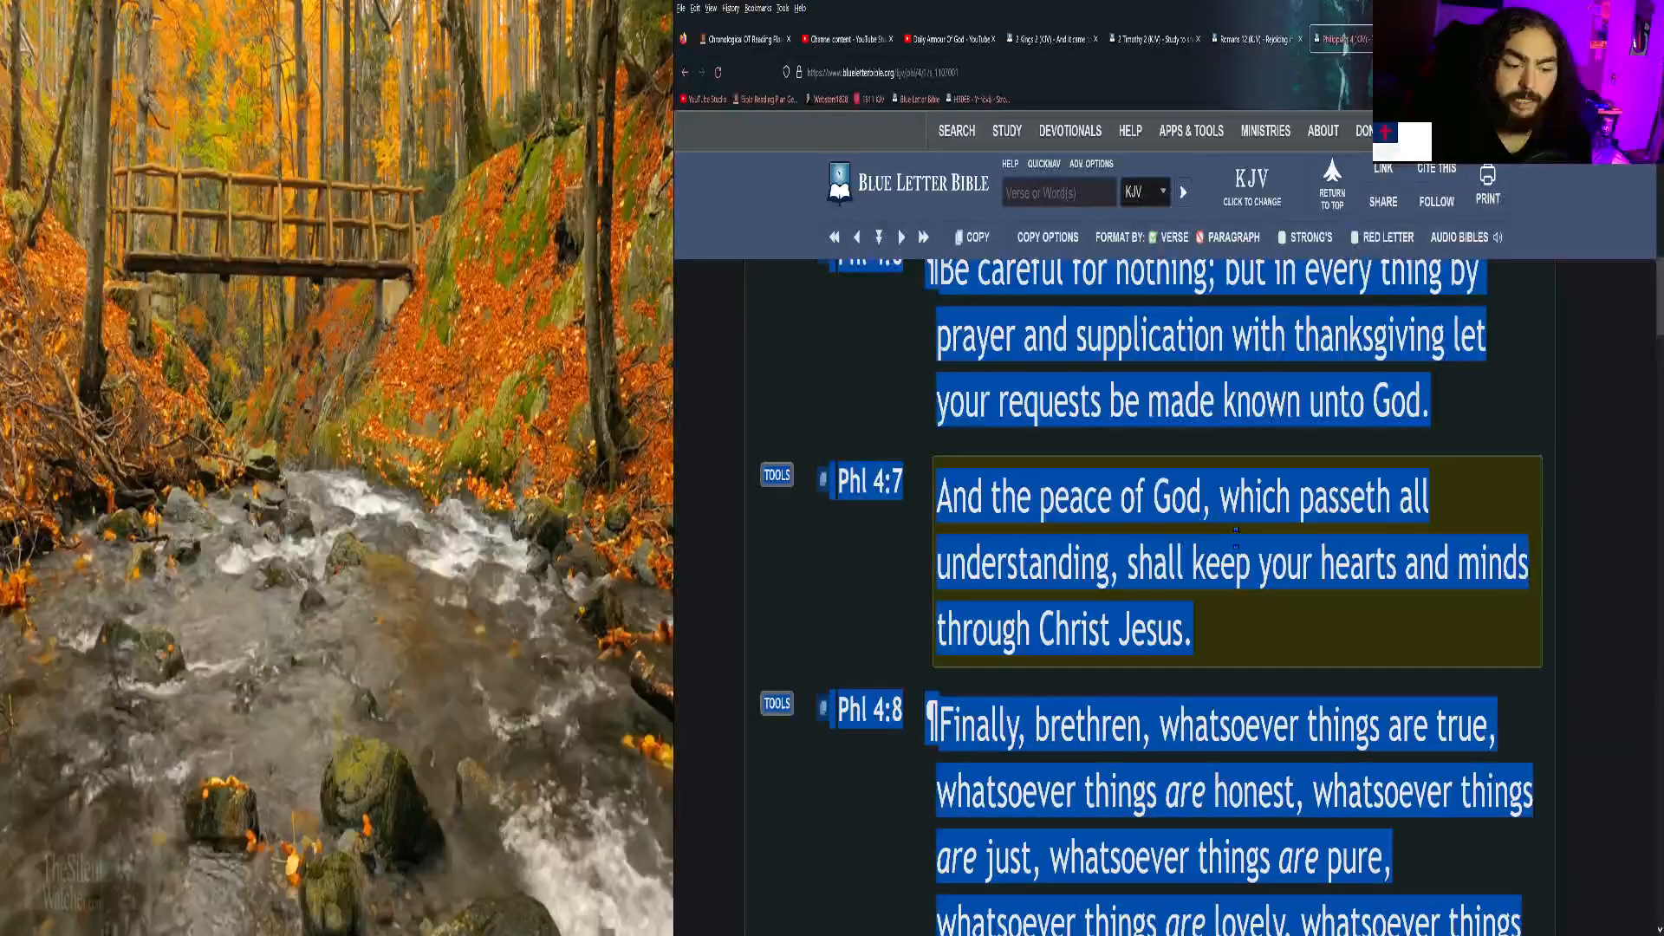
scroll("down", 3)
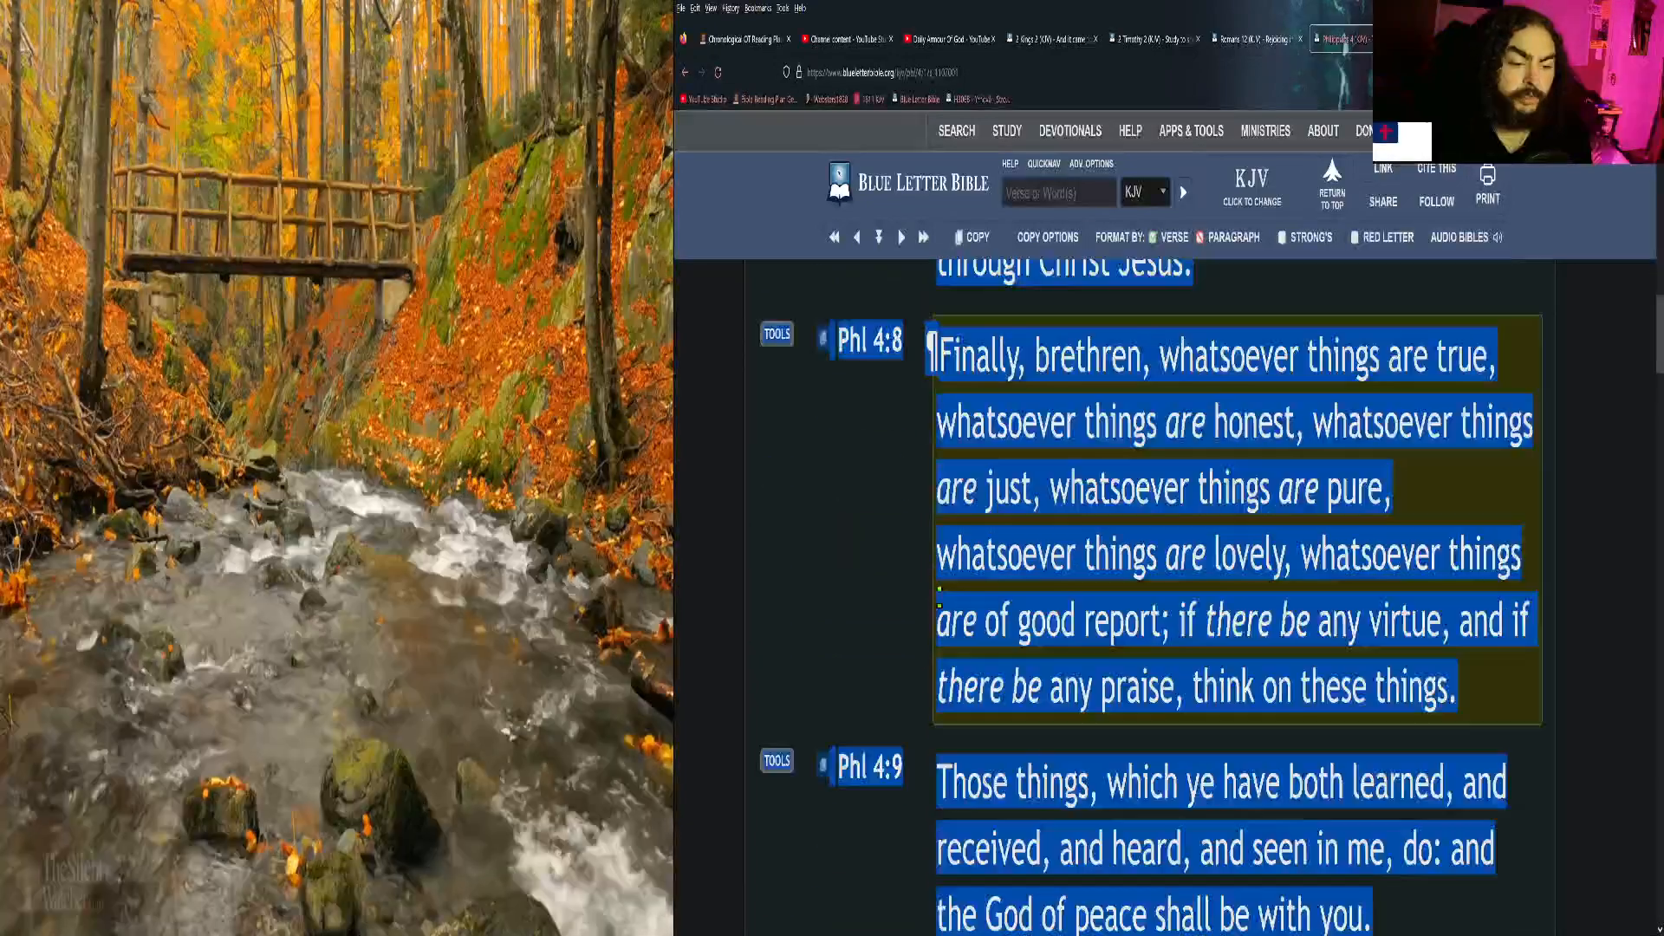
scroll("up", 3)
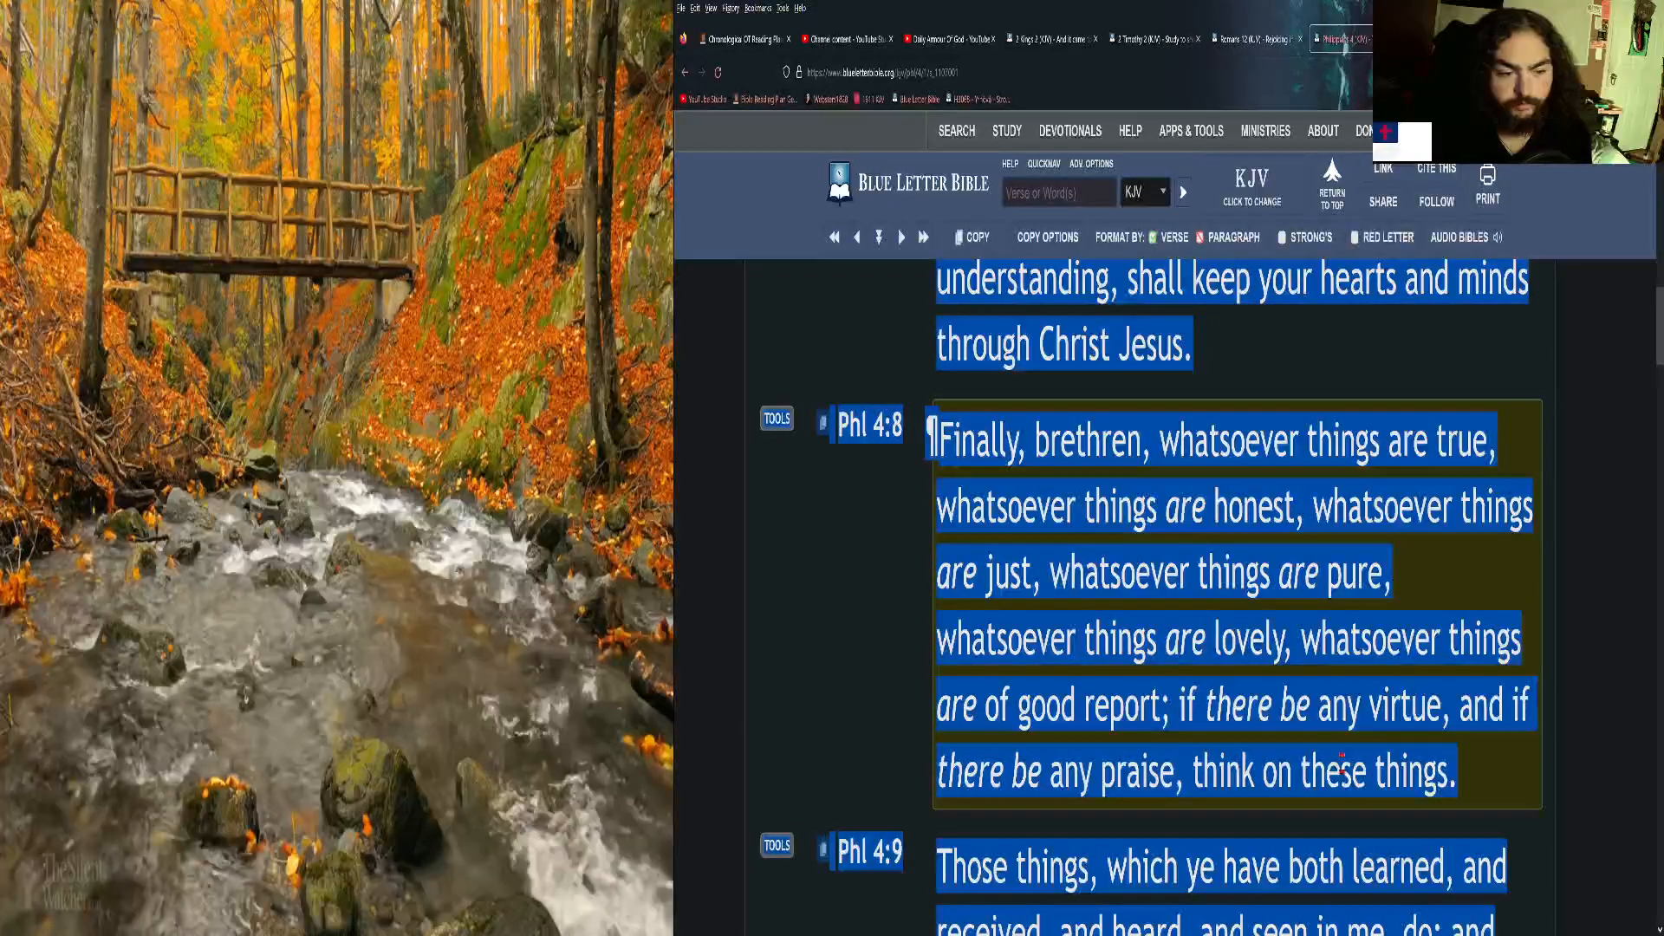
scroll("down", 3)
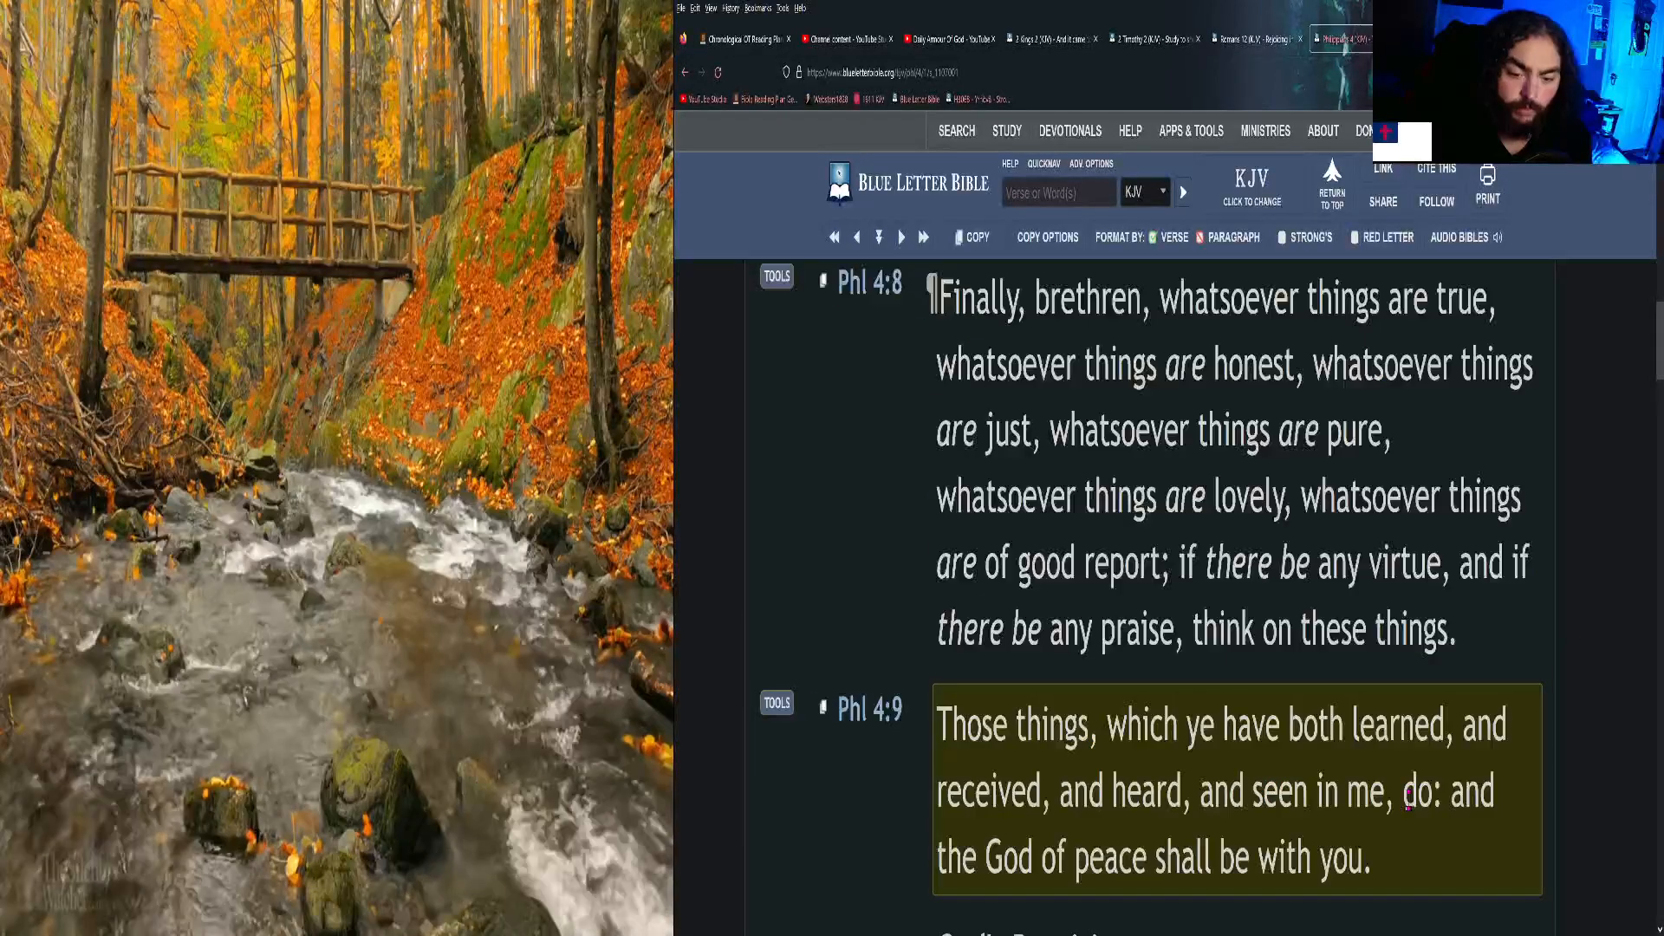
Select the word 'do' in Philippians 4:9.
double_click(1417, 792)
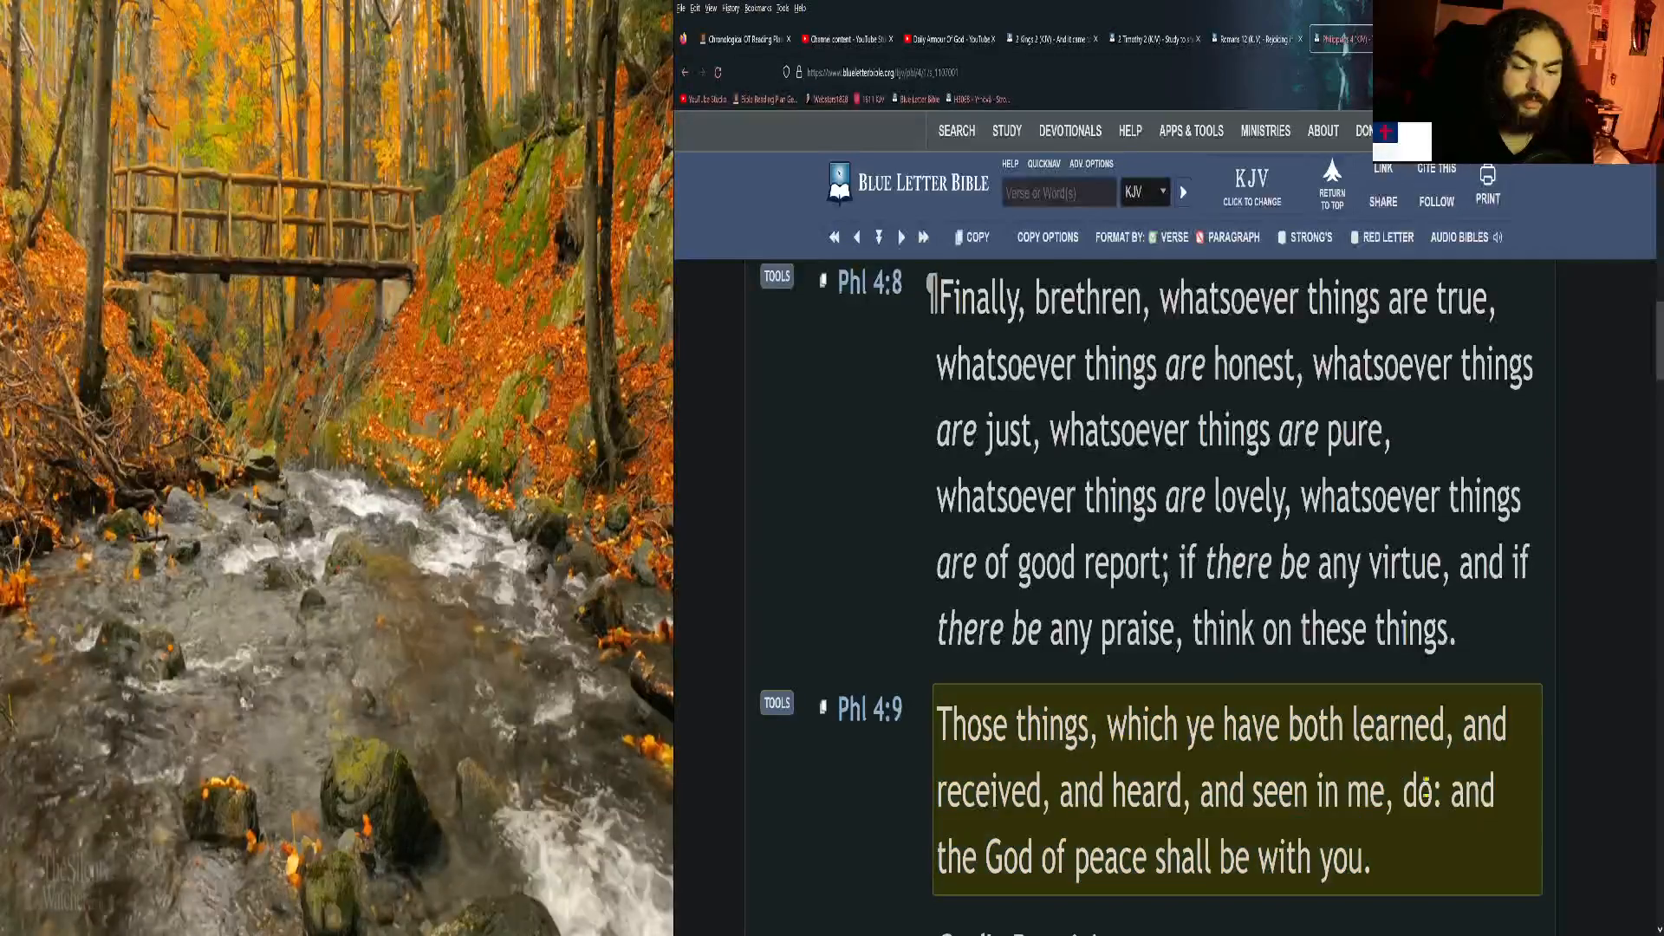
double_click(1411, 792)
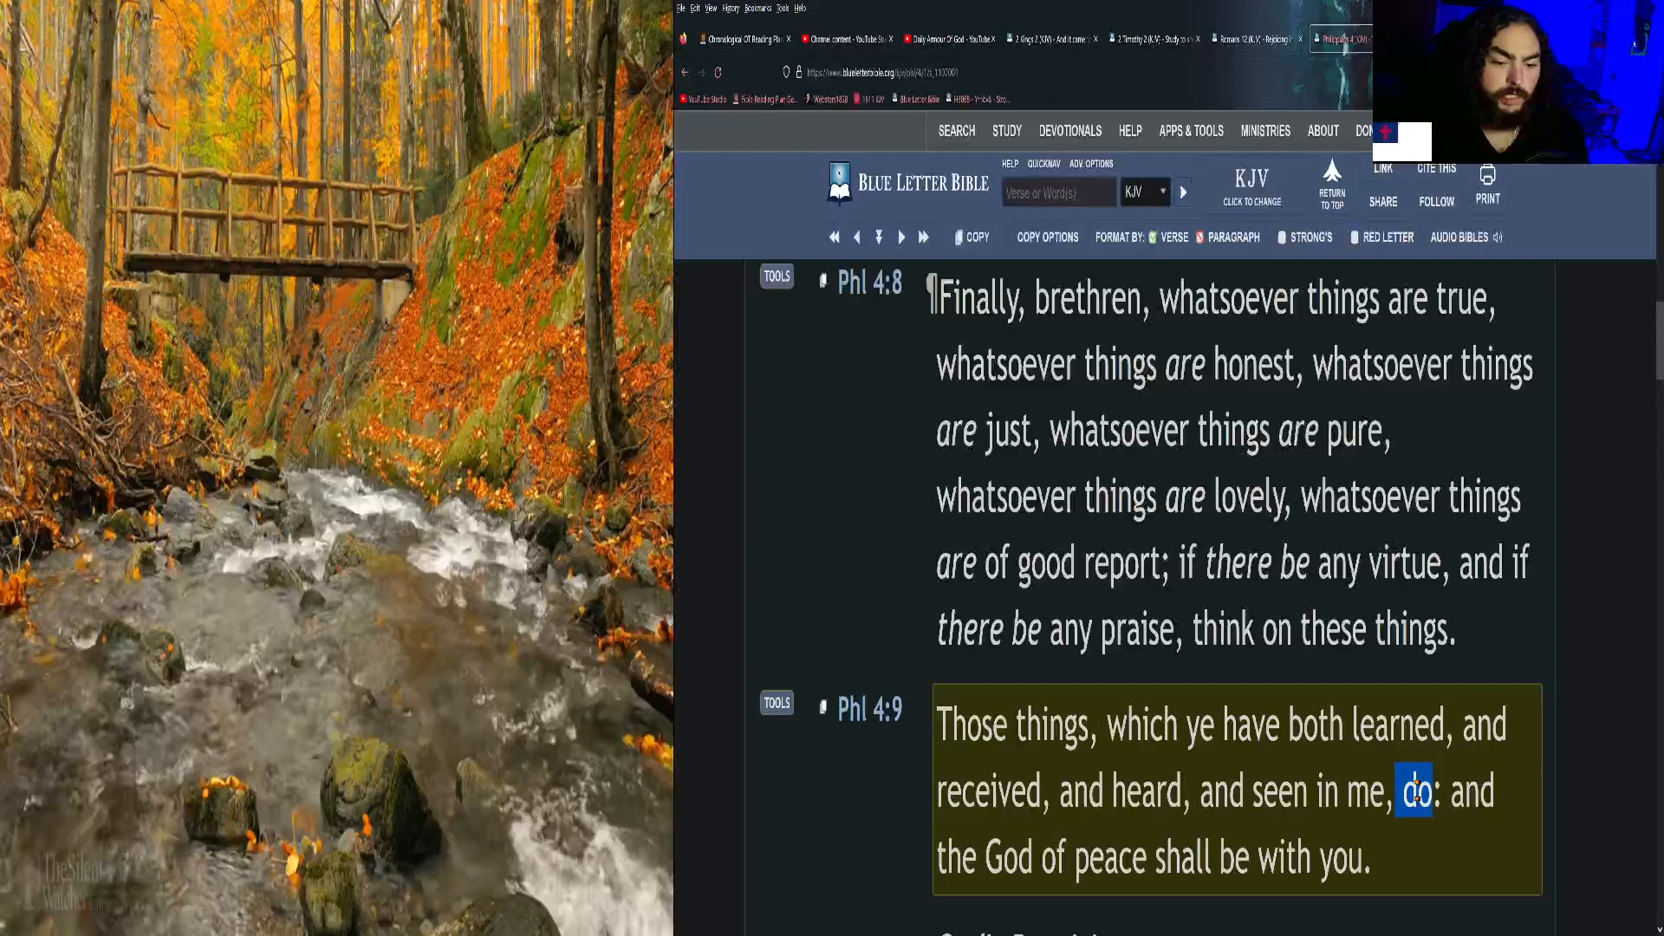
left_click(1221, 461)
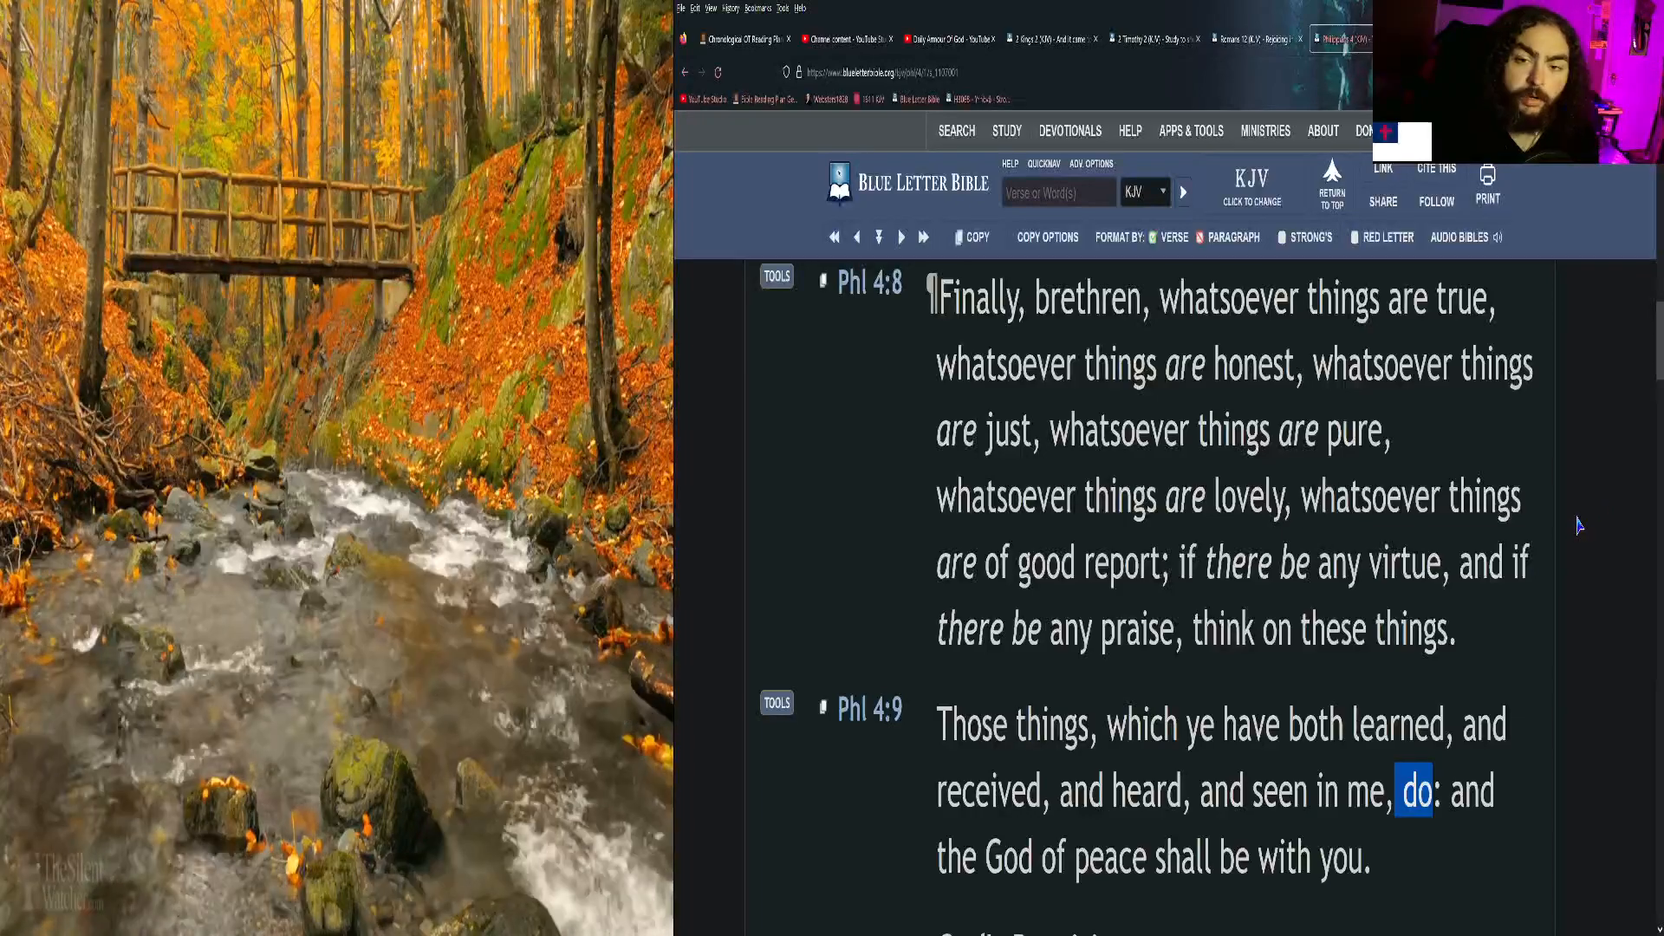
mouse_move(1565, 560)
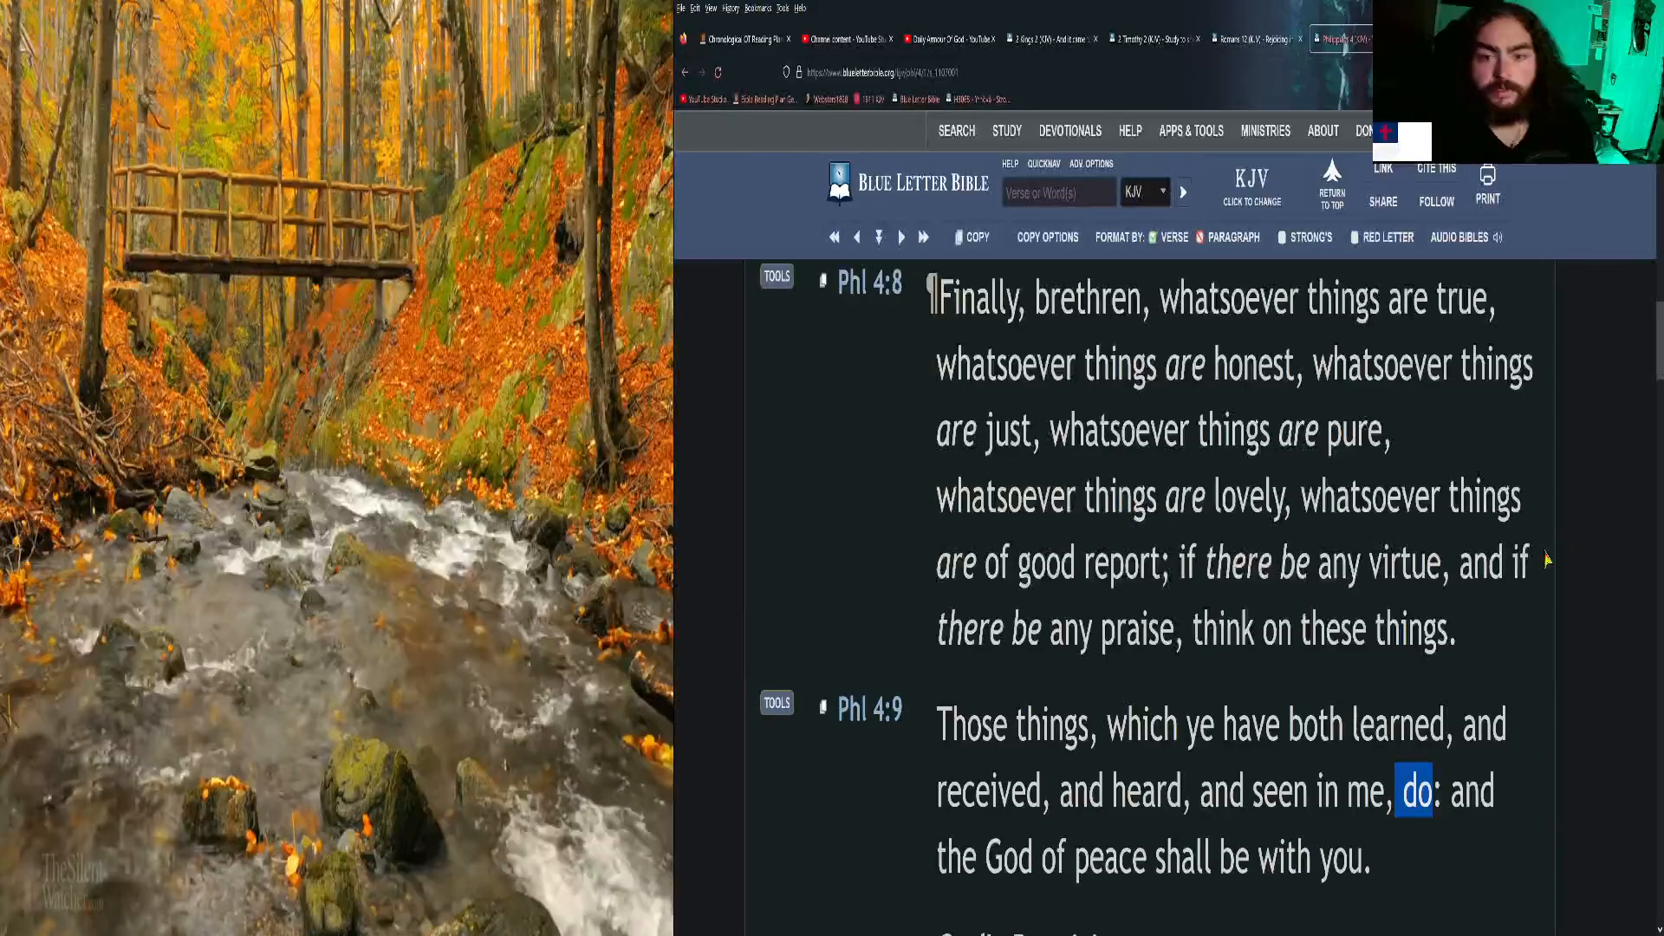
mouse_move(774, 449)
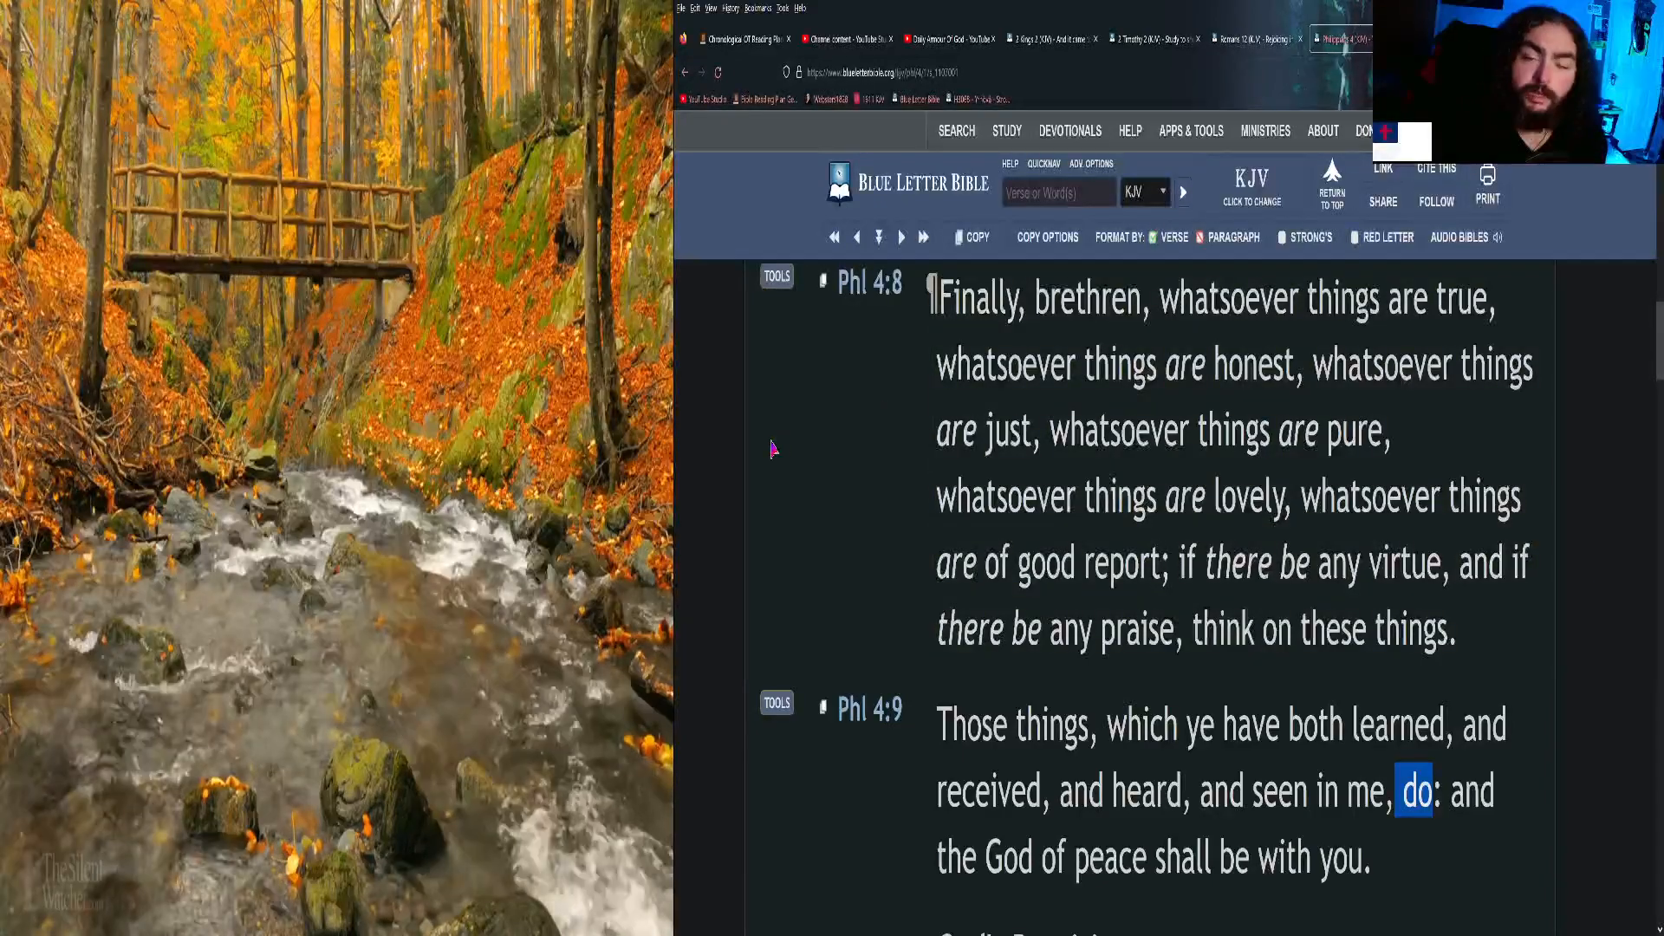